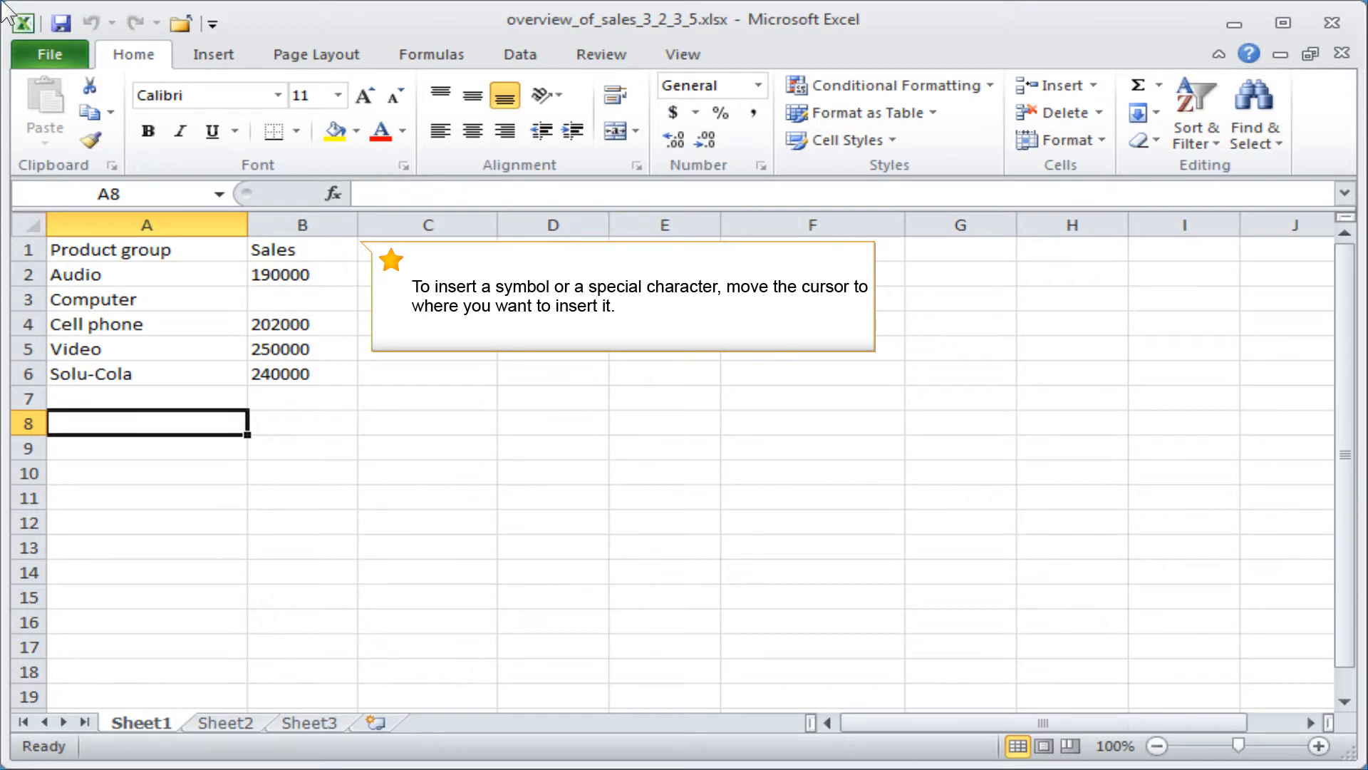
# Place the insertion point after 'Sales' in B1 and show the Insert ribbon features.
pyautogui.click(299, 250)
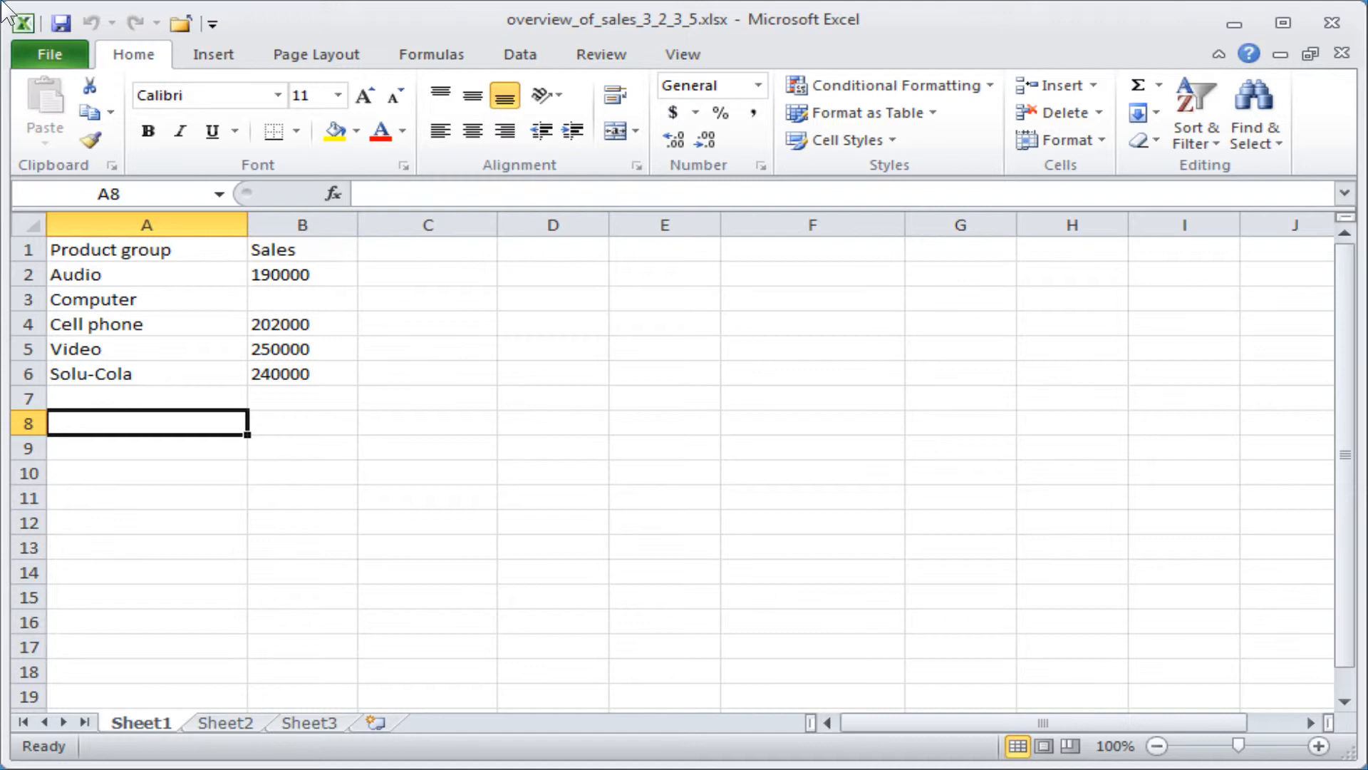
pyautogui.click(302, 249)
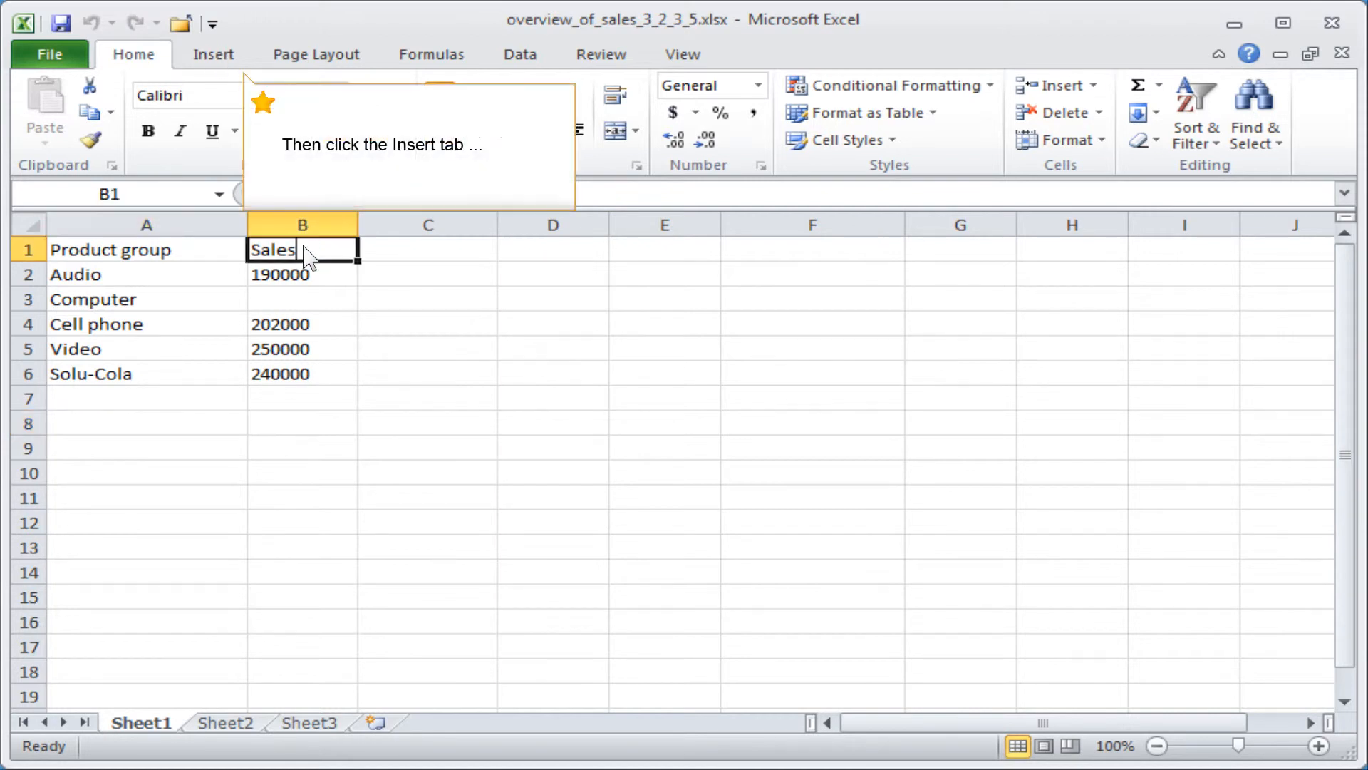
pyautogui.click(213, 54)
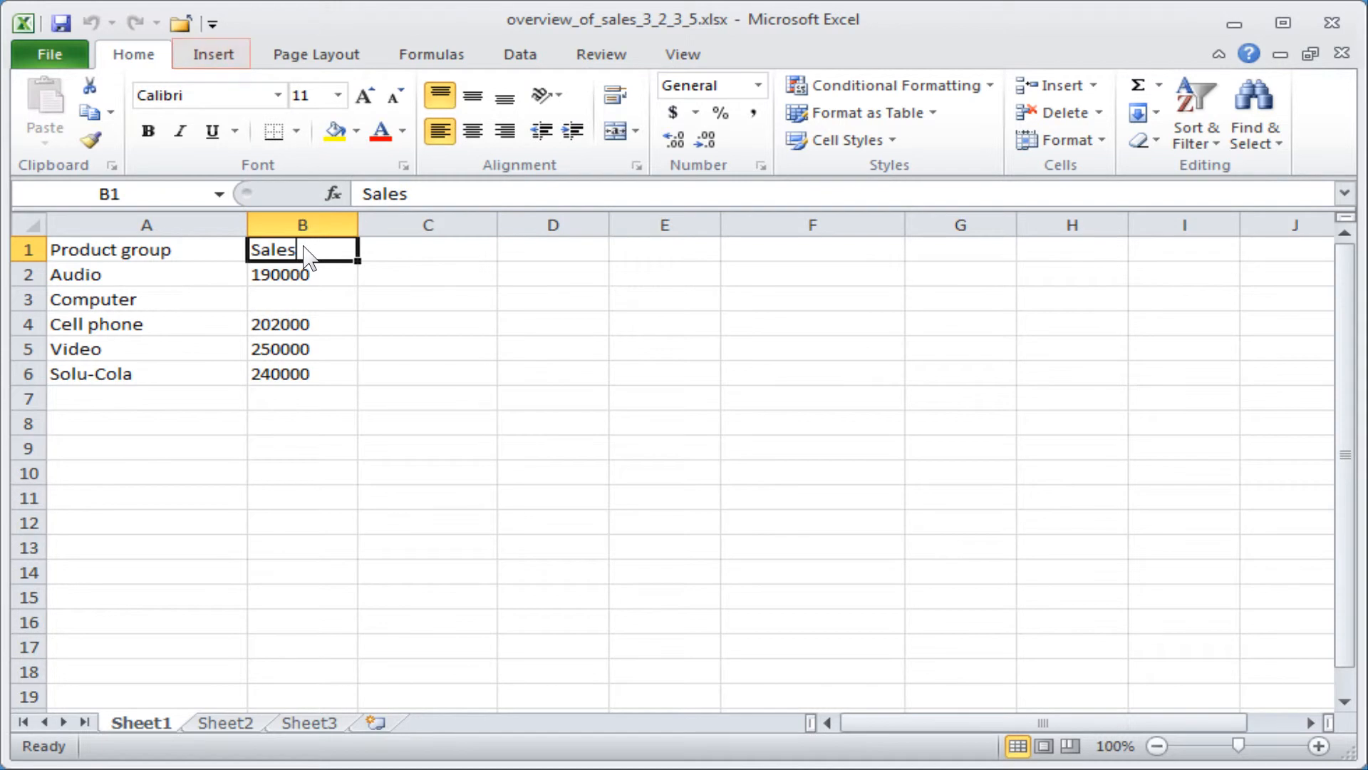
pyautogui.click(214, 54)
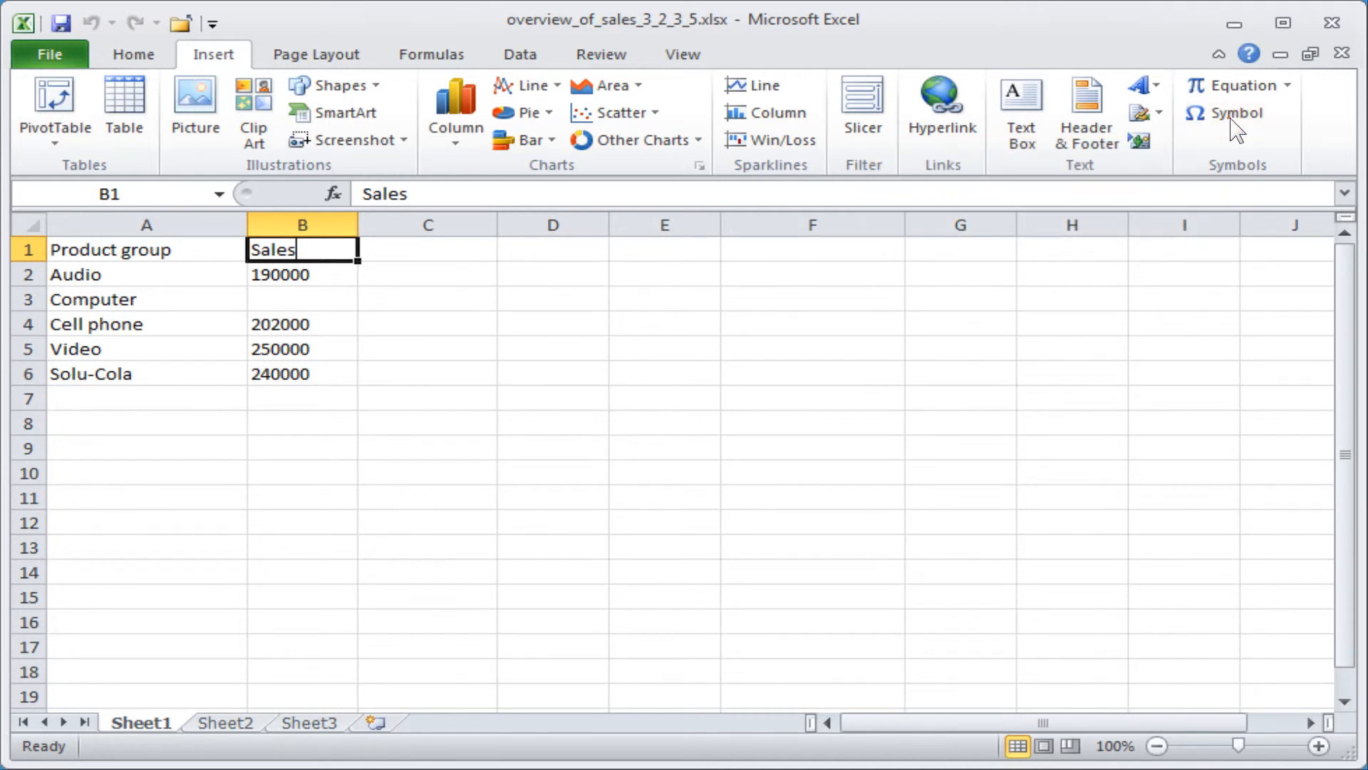
# Bring up the Symbol dialog from the Symbols group.
pyautogui.click(1229, 112)
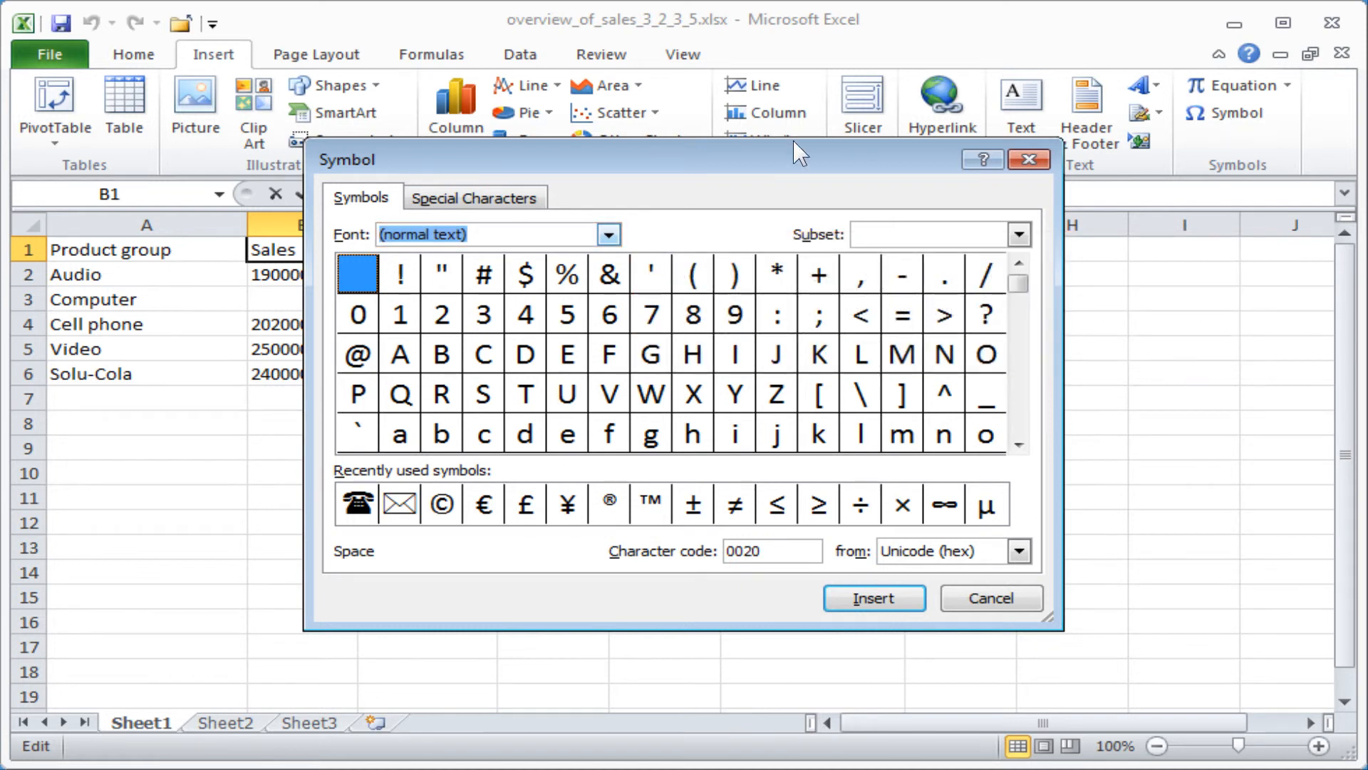
# Choose the £ sign in the Arial font from the recently used symbols.
pyautogui.click(610, 233)
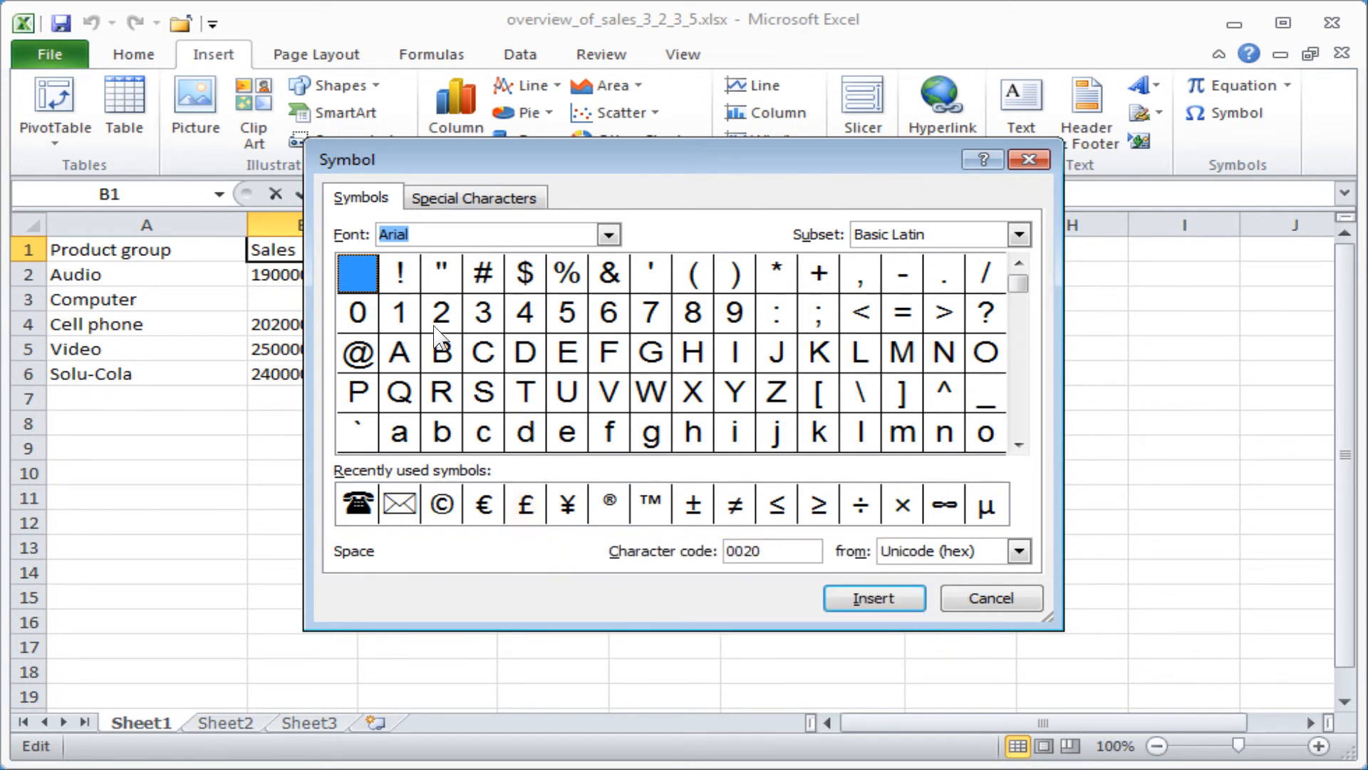
pyautogui.click(524, 505)
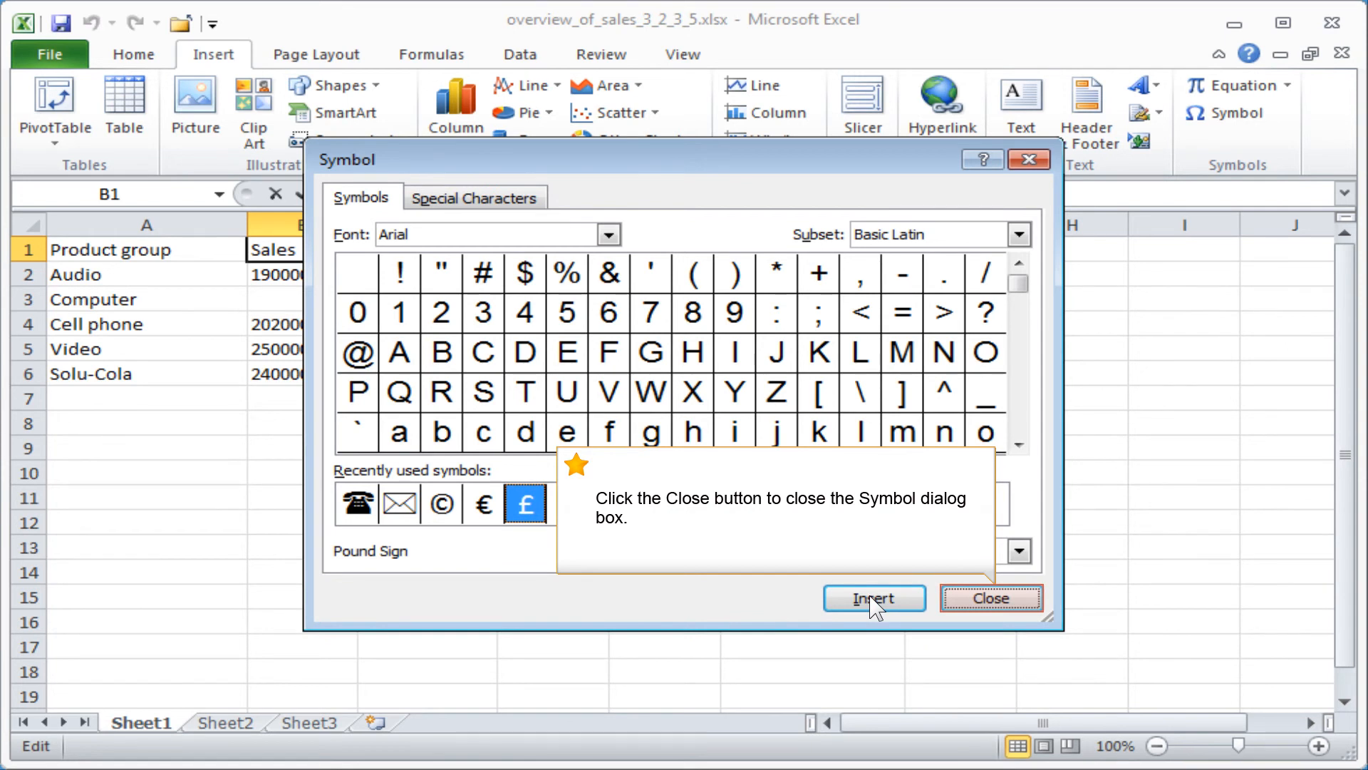
# Insert the £ so B1 reads 'Sales£' and dismiss the Symbol dialog.
pyautogui.click(875, 597)
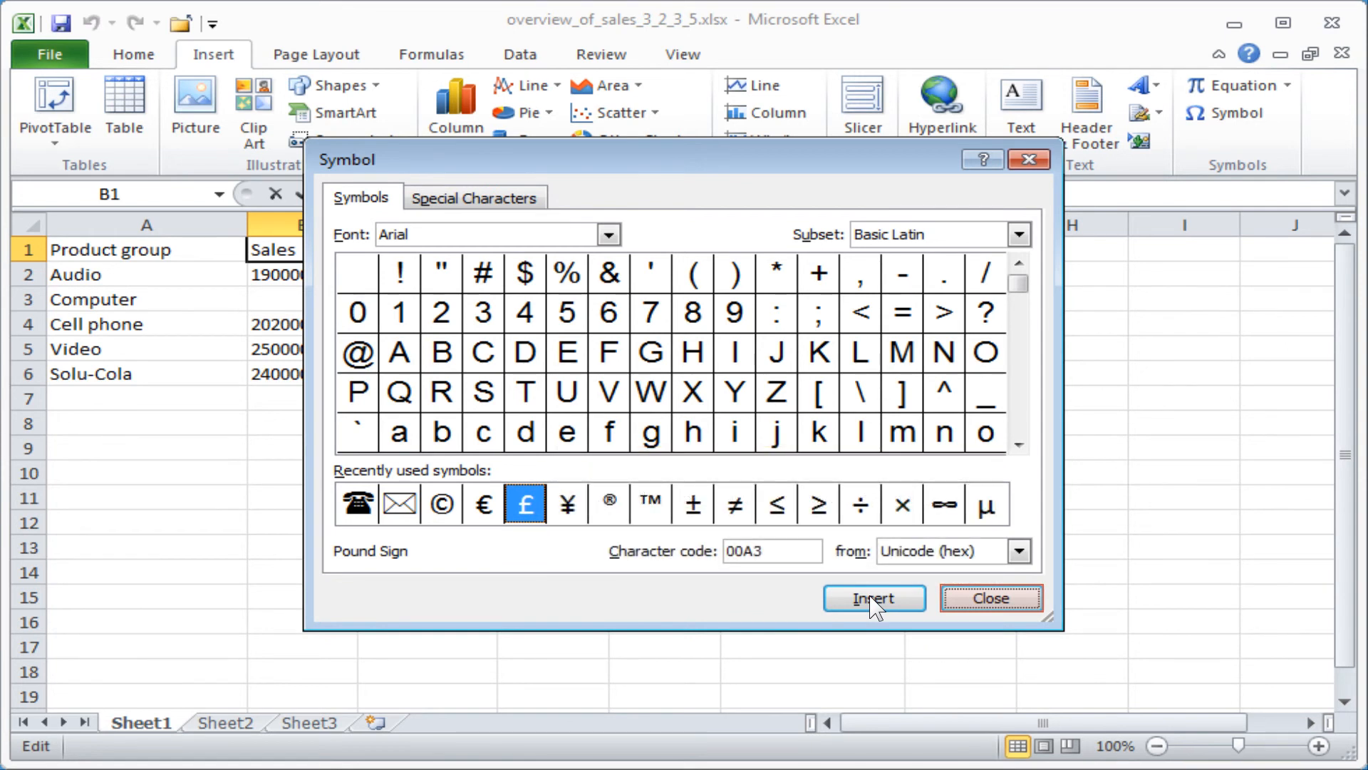
pyautogui.moveTo(989, 607)
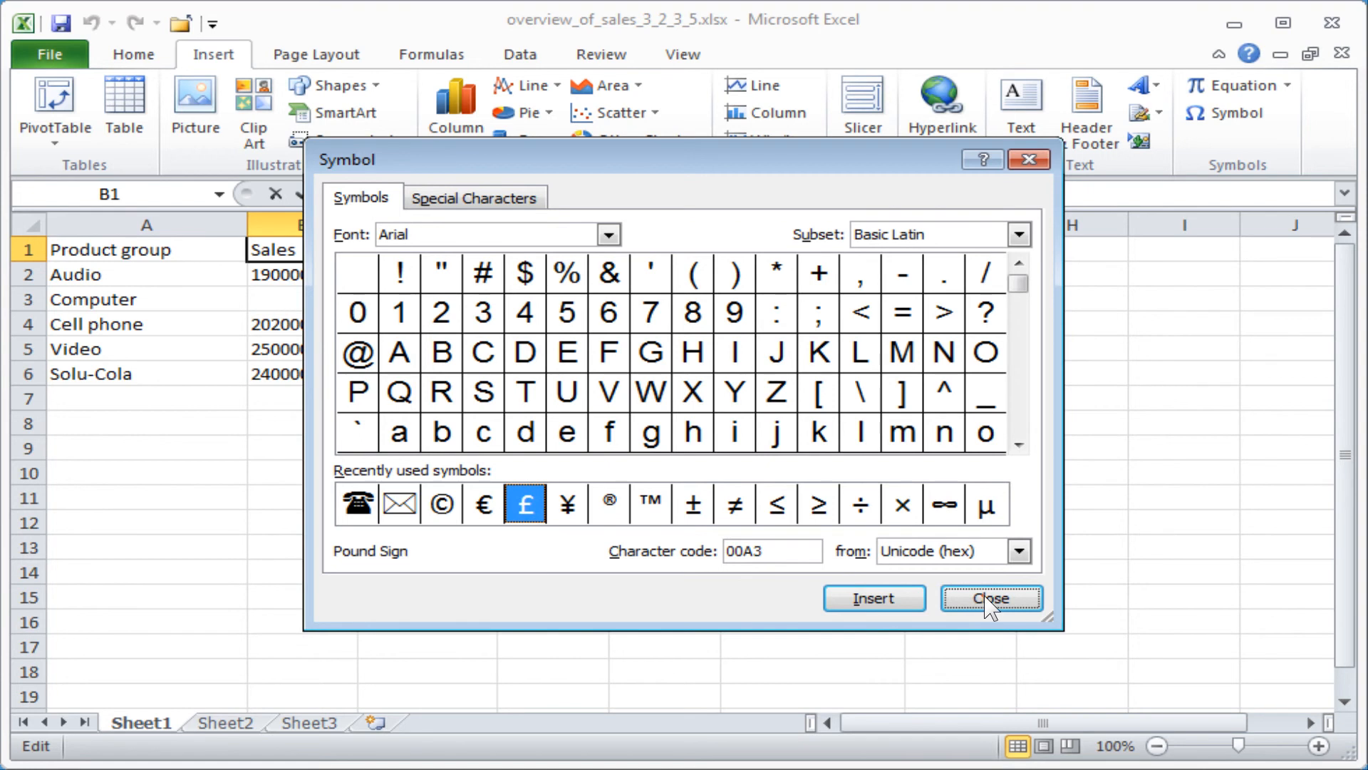
pyautogui.click(992, 597)
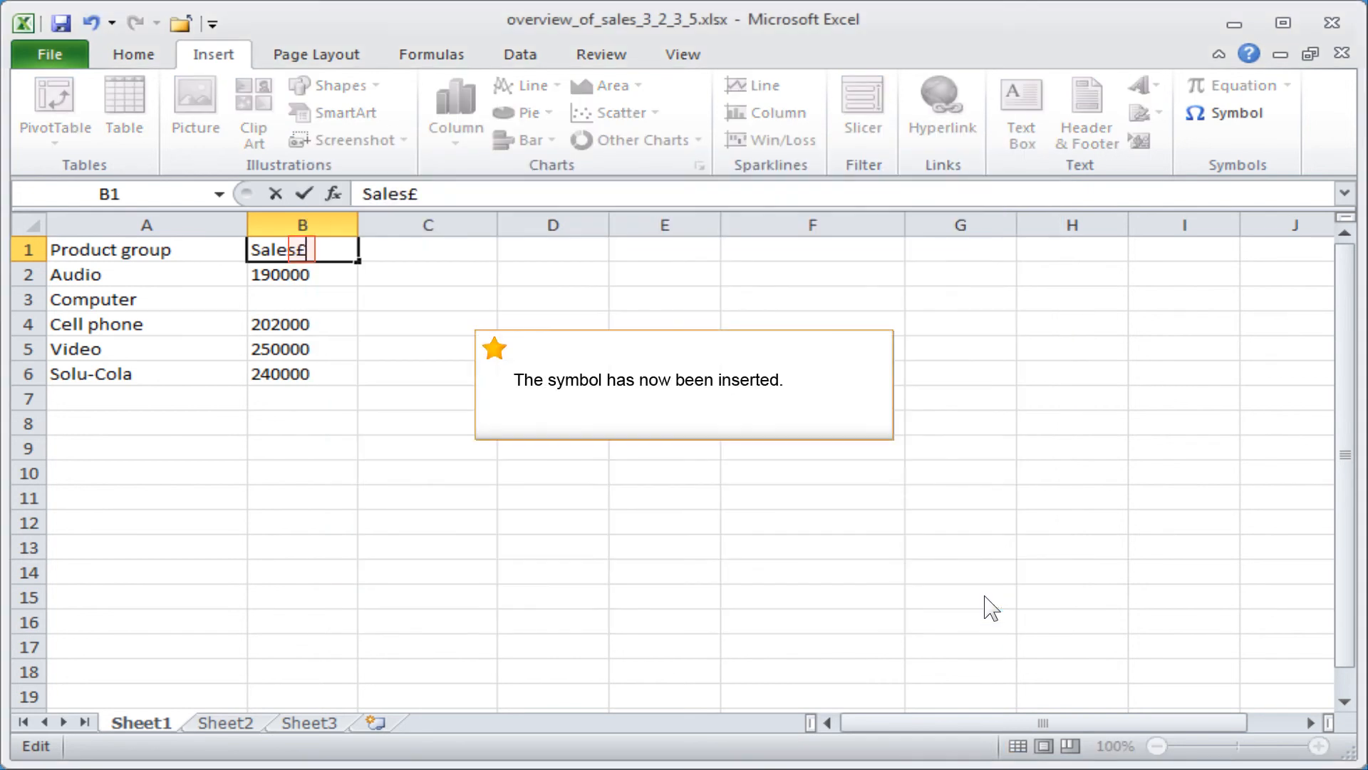